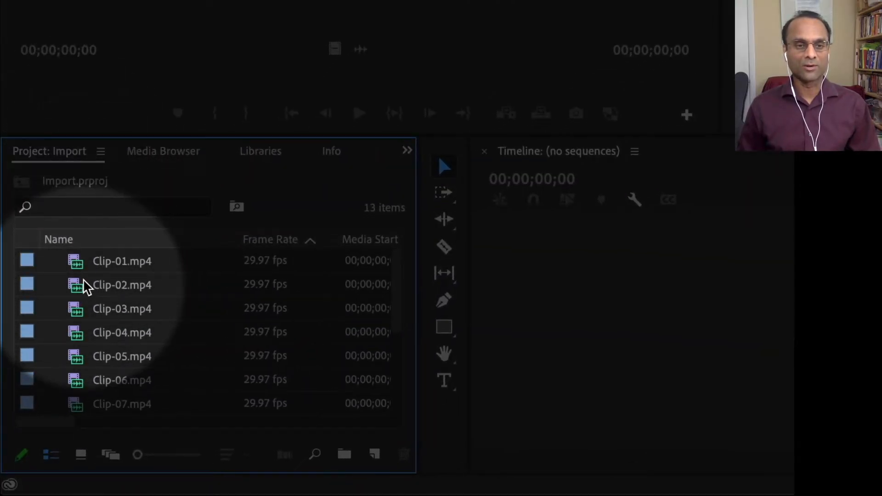
pyautogui.moveTo(112, 270)
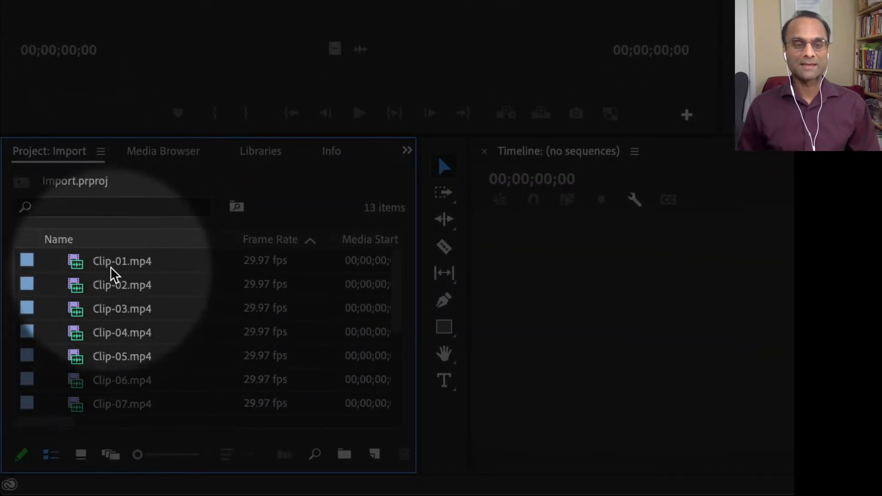
pyautogui.moveTo(146, 332)
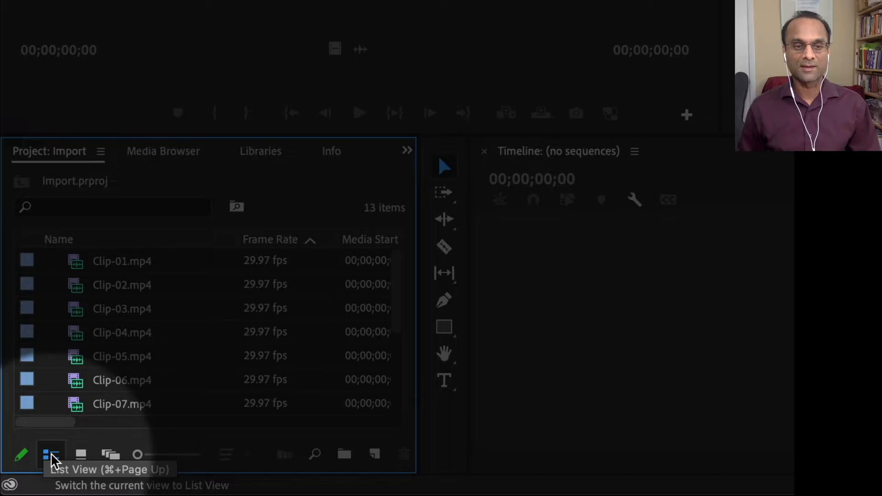
pyautogui.moveTo(80, 455)
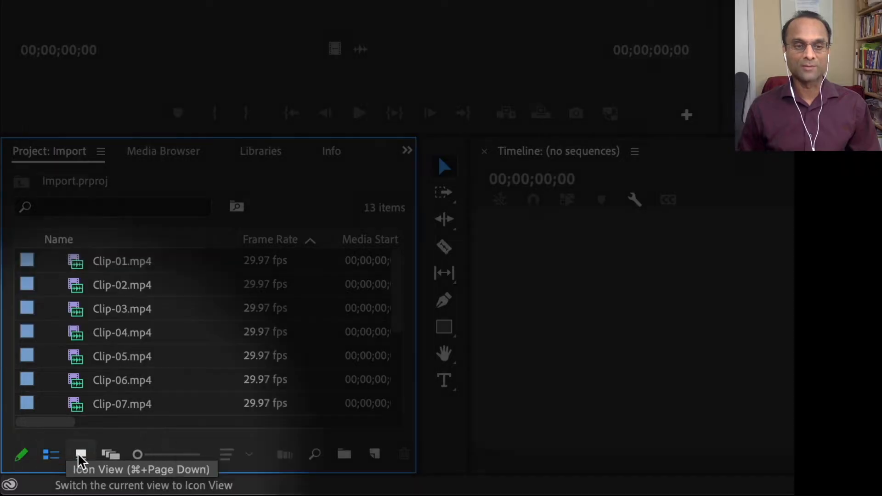
# Step: Switch the Project panel to icon view so the 13 clips show as thumbnails
pyautogui.click(81, 454)
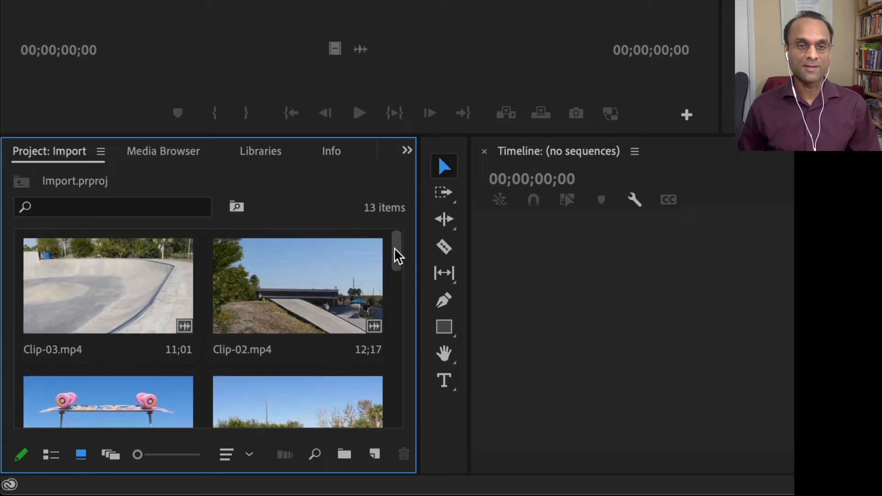
pyautogui.moveTo(76, 337)
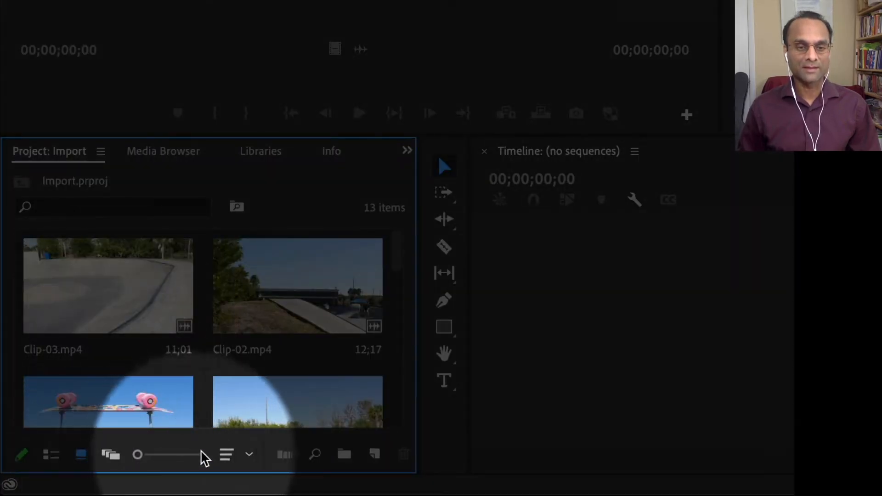
pyautogui.moveTo(227, 454)
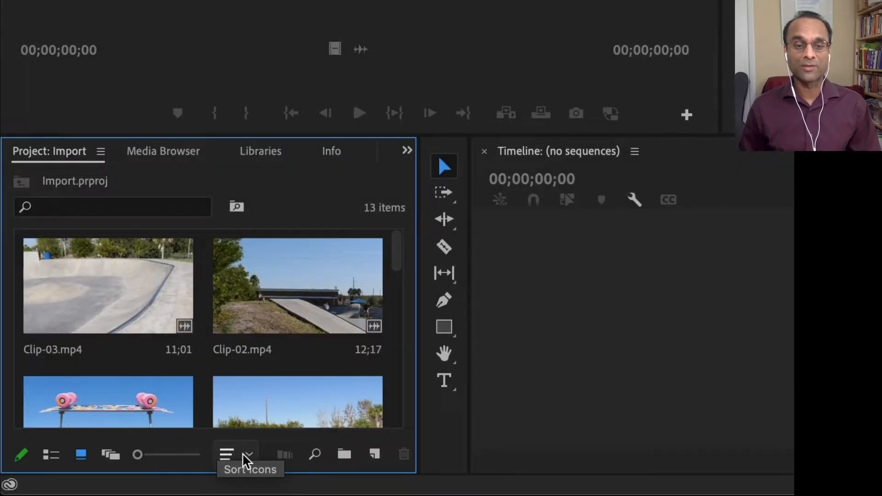
# Step: Sort the clip thumbnails by name so Clip-01 and Clip-02 lead the bin
pyautogui.click(227, 454)
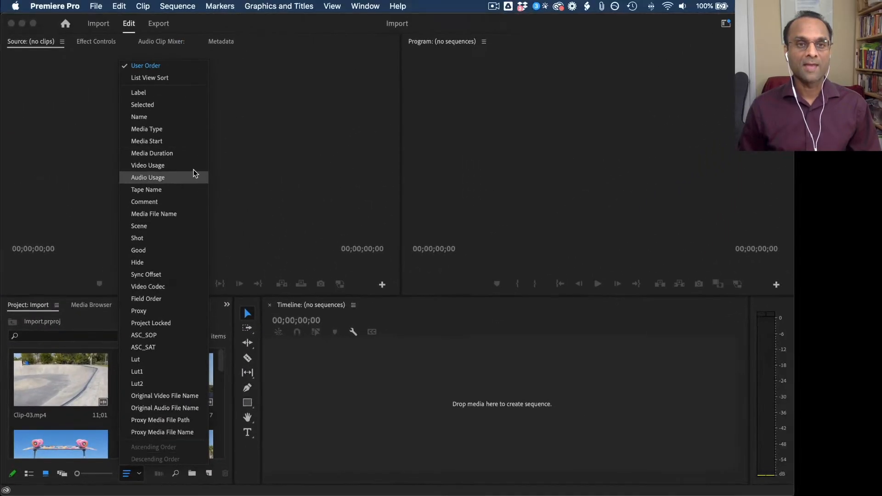
pyautogui.moveTo(139, 117)
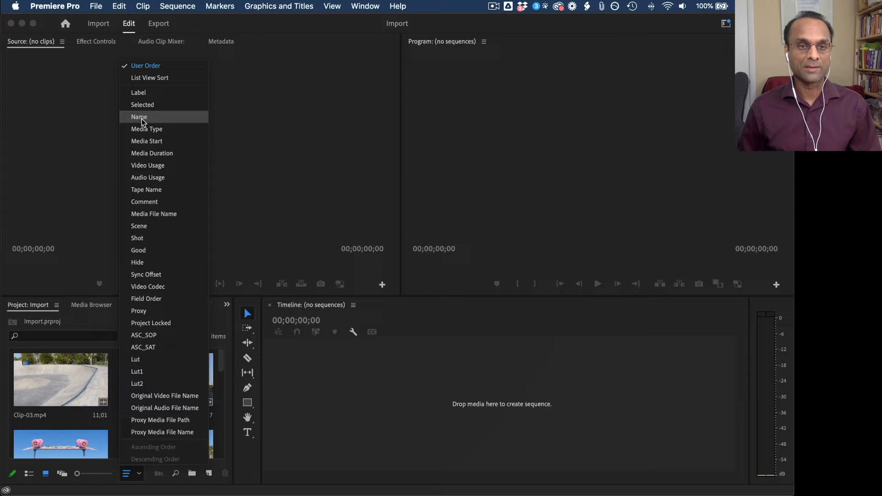
pyautogui.click(138, 117)
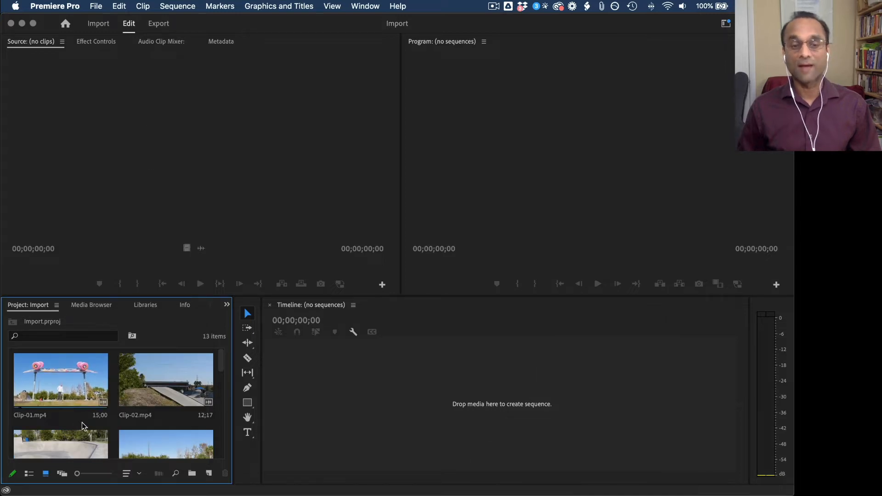
pyautogui.moveTo(109, 407)
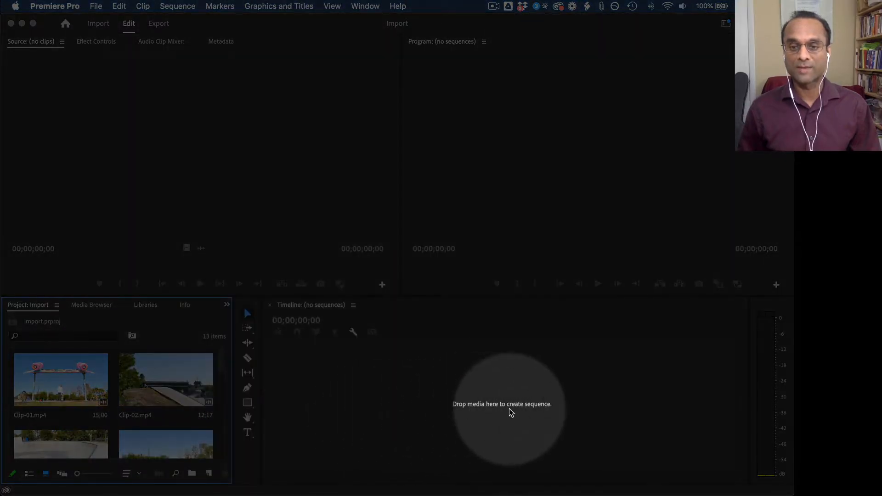
pyautogui.moveTo(527, 411)
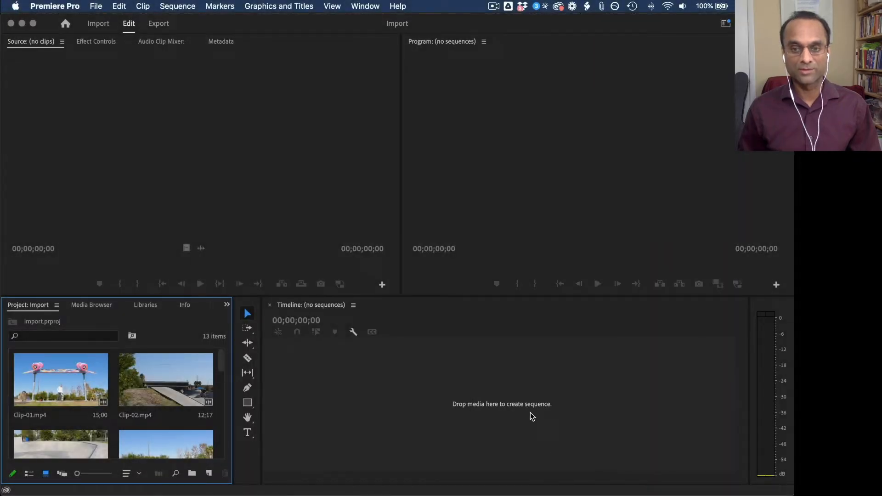
# Step: Create a Clip-01 sequence from Clip-01.mp4 and place Clip-02 right after it
pyautogui.click(61, 379)
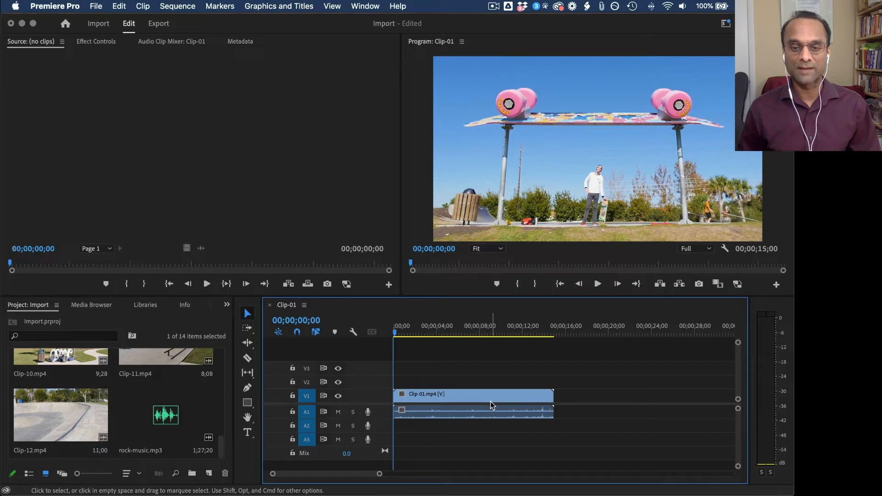
pyautogui.moveTo(219, 442)
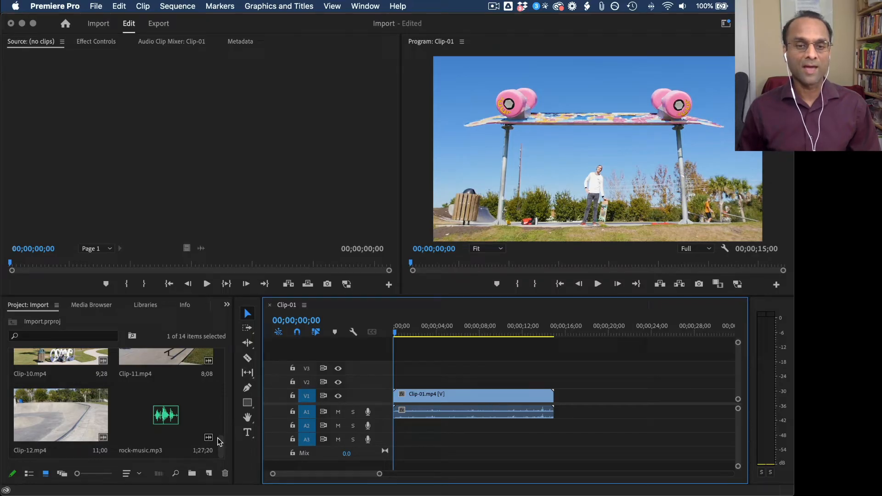
pyautogui.scroll(3)
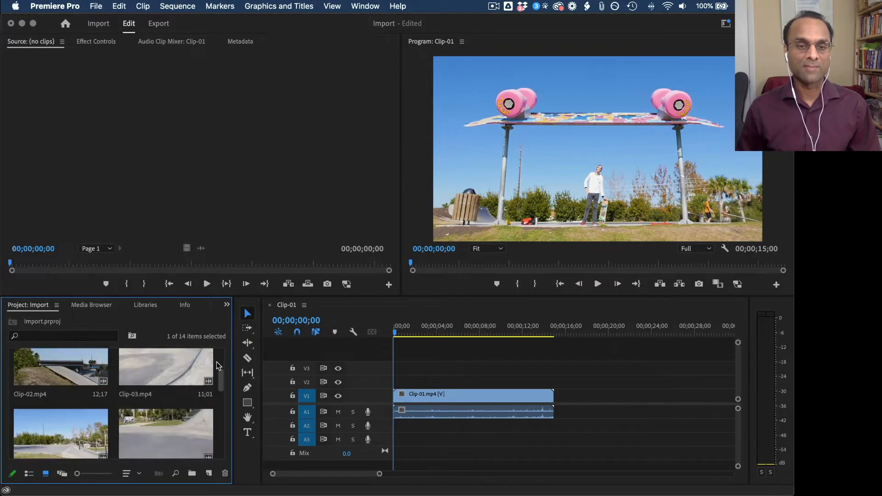
pyautogui.scroll(-3)
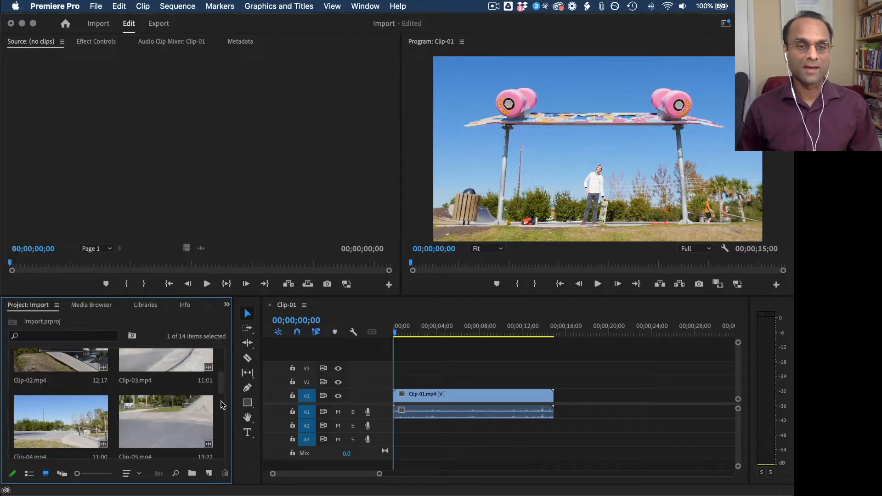
pyautogui.click(61, 360)
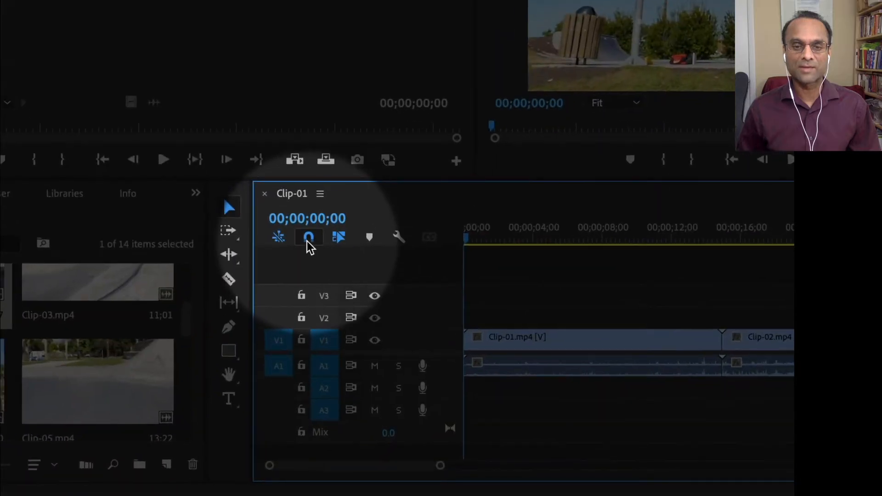
pyautogui.moveTo(308, 237)
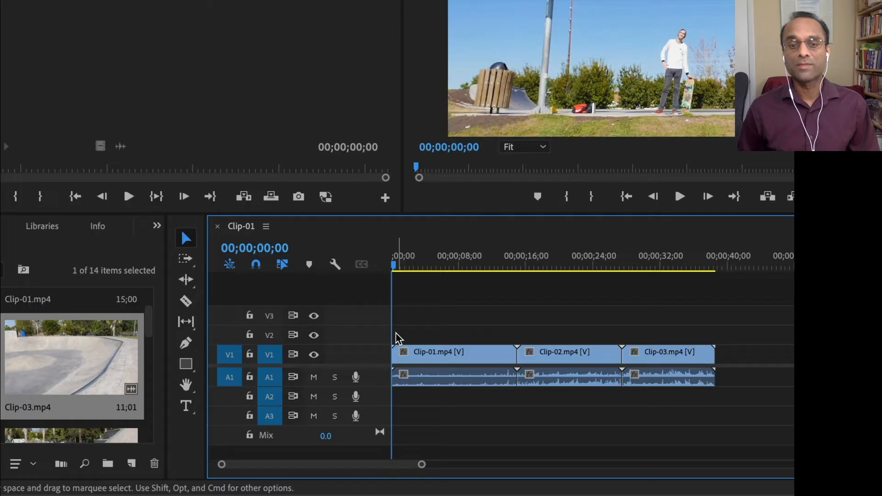
pyautogui.moveTo(346, 346)
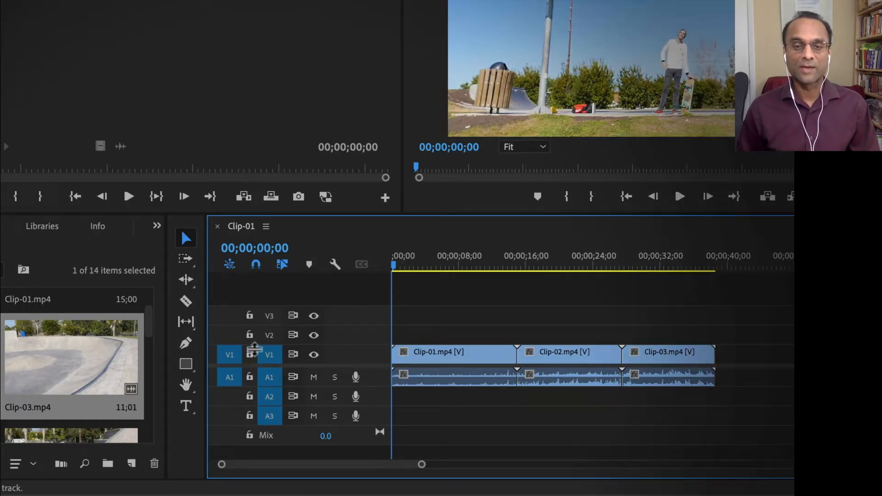
pyautogui.moveTo(269, 355)
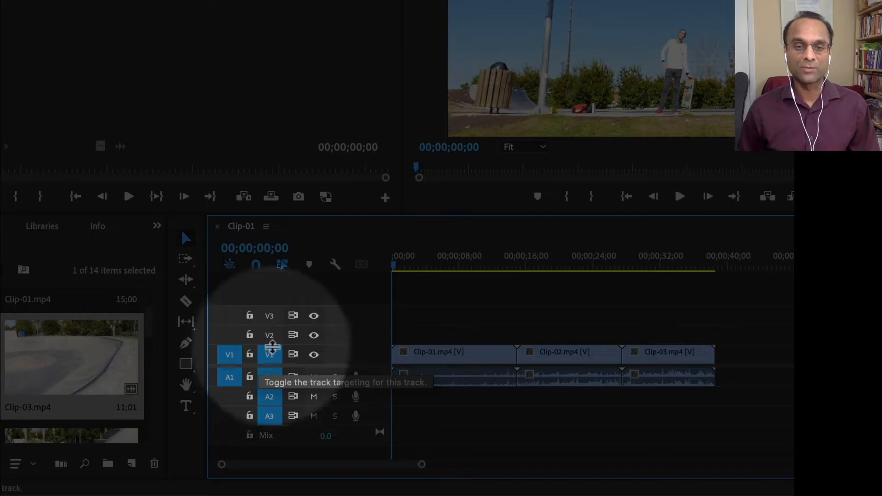
# Step: Toggle track targeting on V1/A1 and expand track heights to show thumbnails and waveforms
pyautogui.click(269, 377)
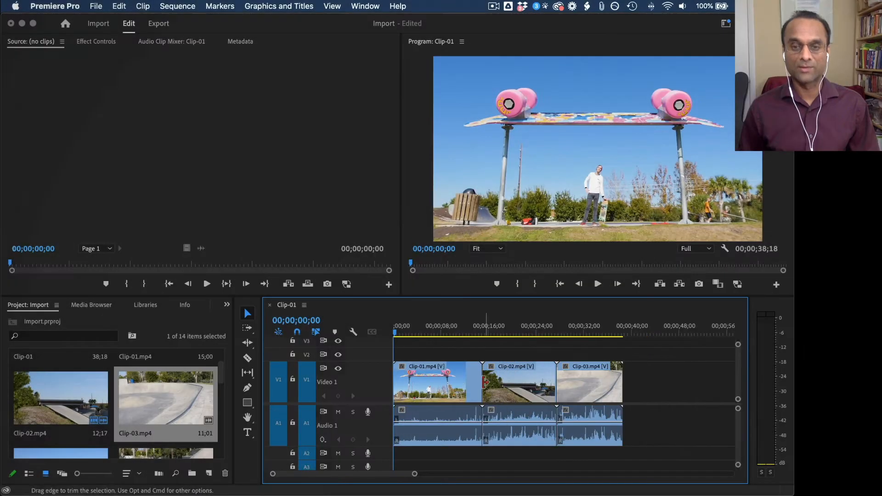
pyautogui.moveTo(458, 382)
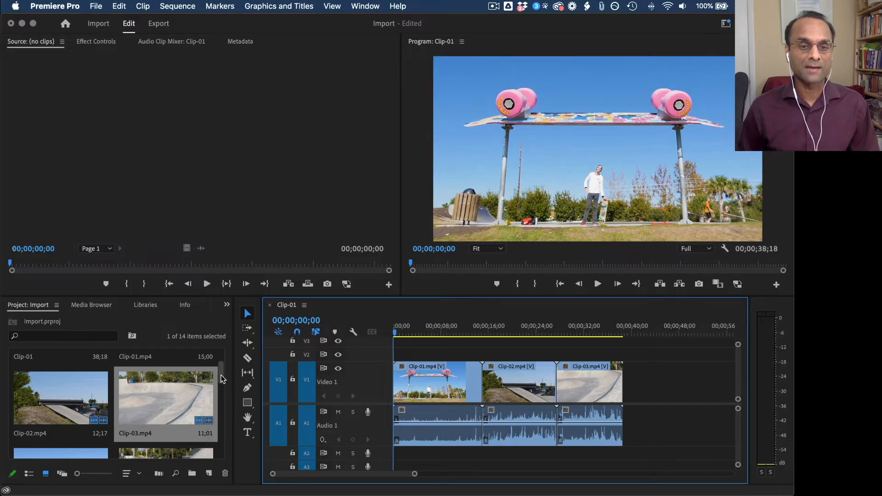
# Step: Load Clip-04 in the Source Monitor, preview it and set In and Out points on a short portion
pyautogui.doubleClick(61, 399)
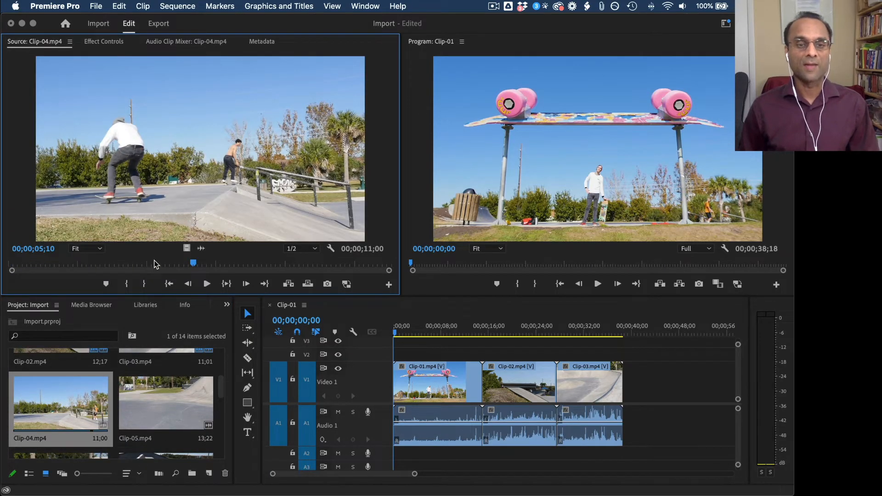
pyautogui.moveTo(66, 264)
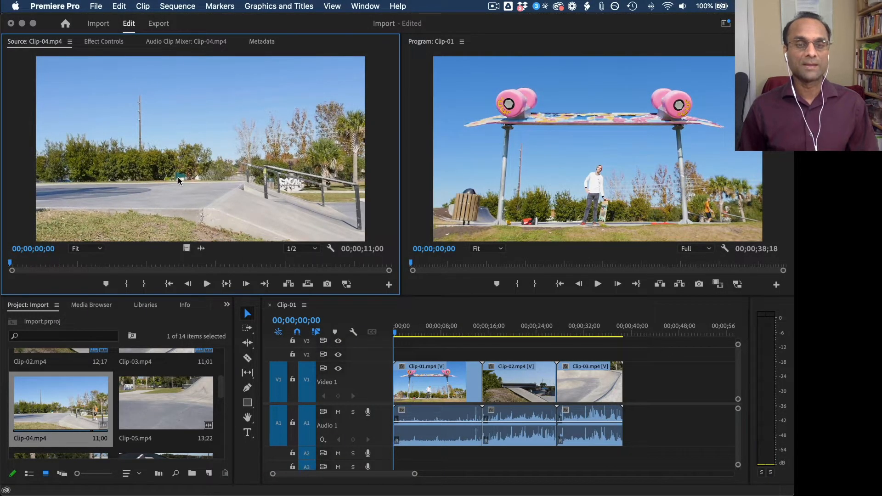
pyautogui.click(207, 284)
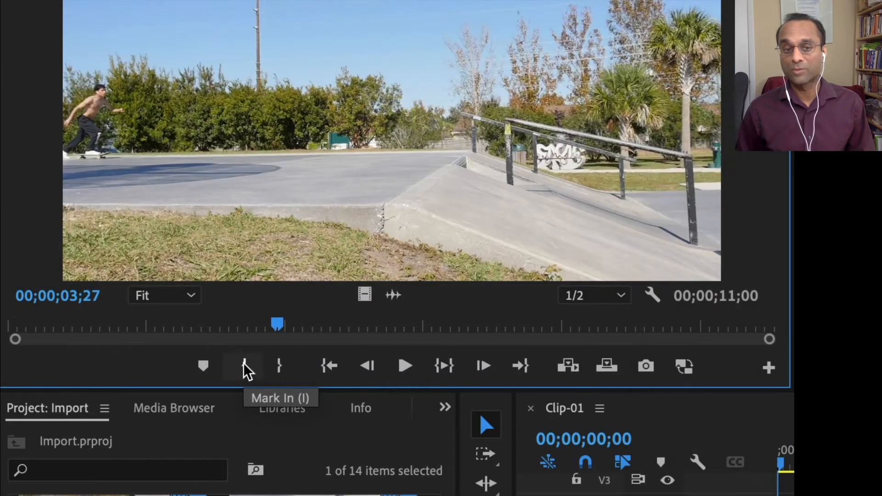
pyautogui.press('i')
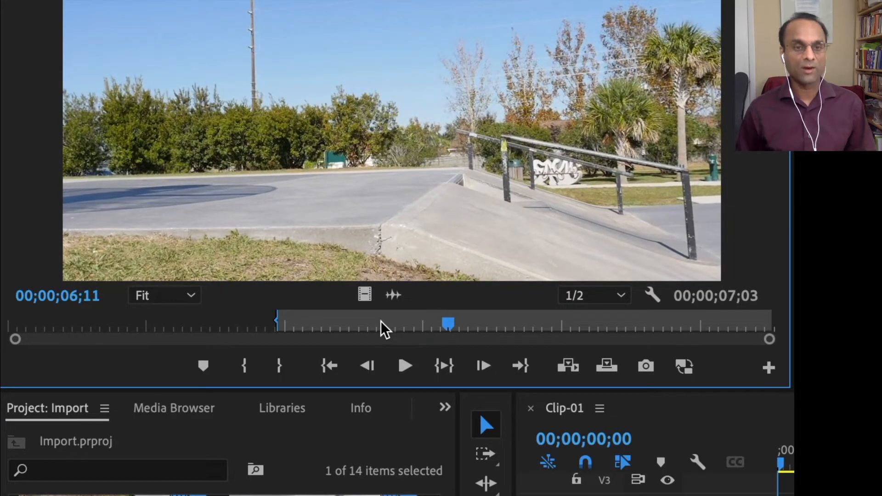
pyautogui.moveTo(278, 367)
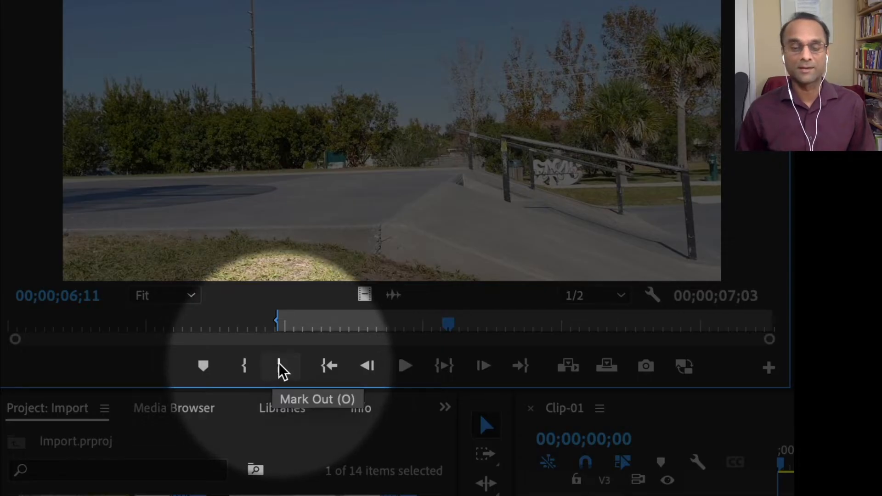
pyautogui.press('o')
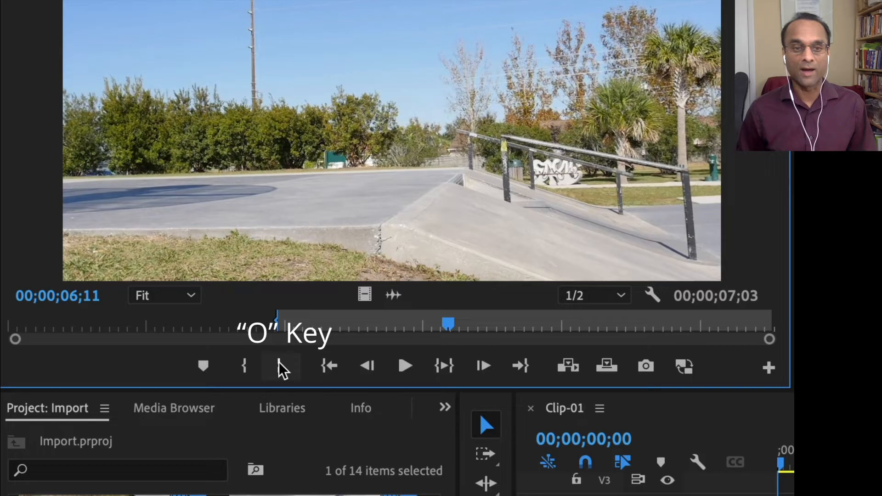
pyautogui.press('o')
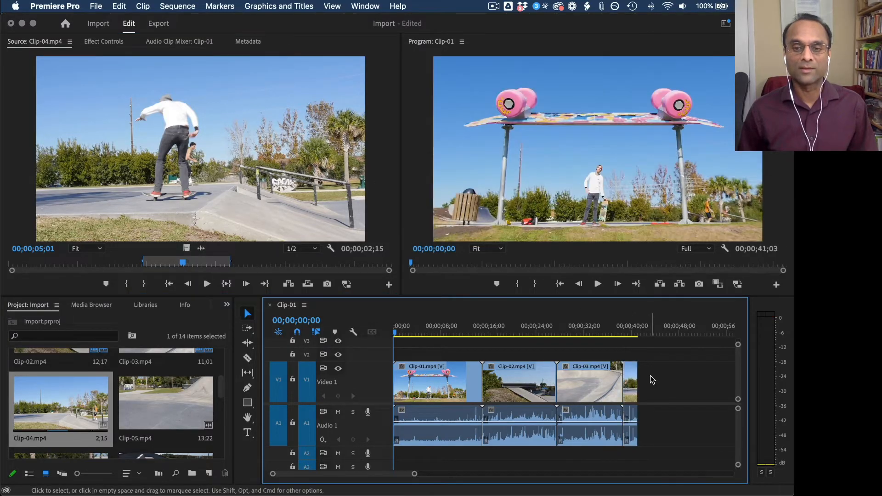
# Step: Load Clip-05 in the Source Monitor and mark the section to append after Clip-04
pyautogui.doubleClick(165, 402)
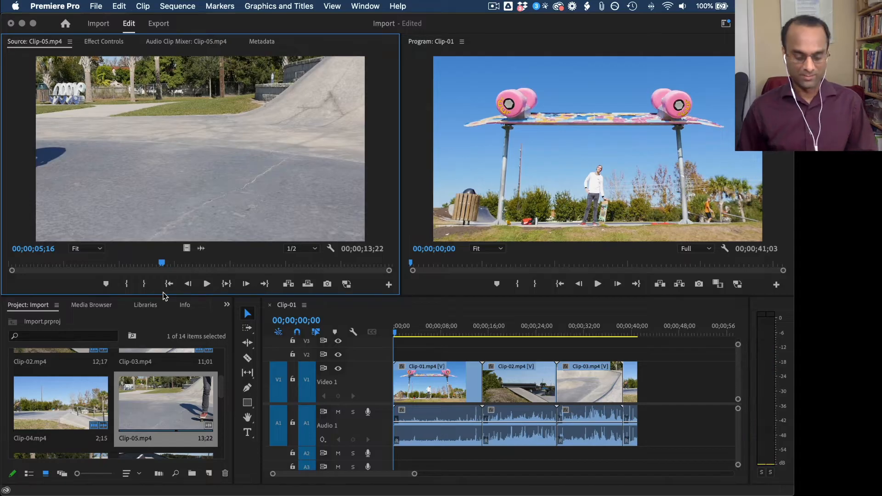
pyautogui.click(207, 284)
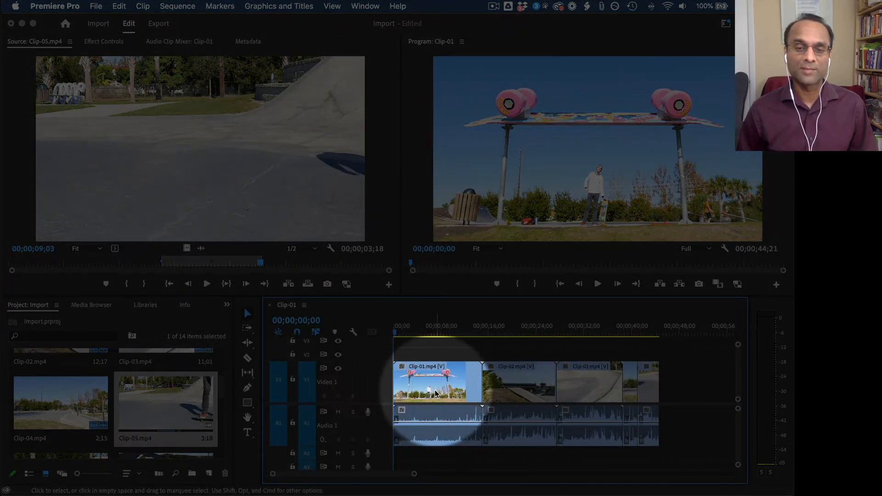
# Step: Trim Clip-01 with the Selection tool and ripple-delete the leftover gap before Clip-02
pyautogui.click(410, 334)
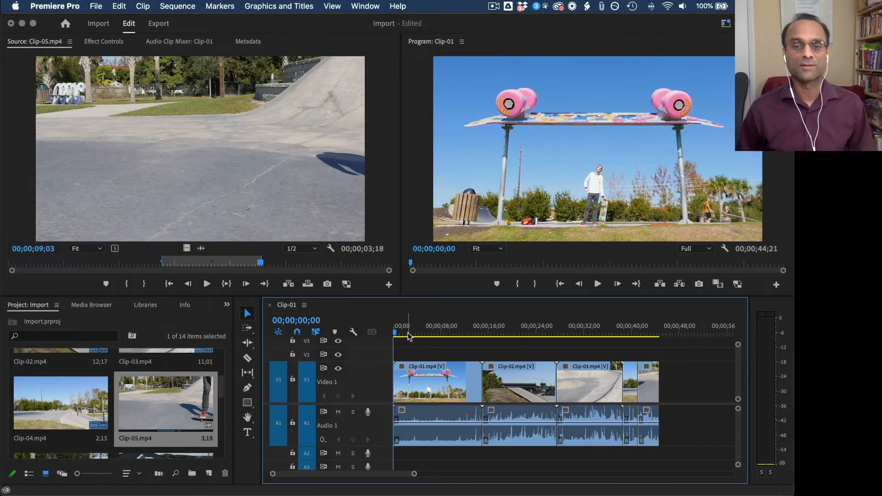
pyautogui.click(597, 284)
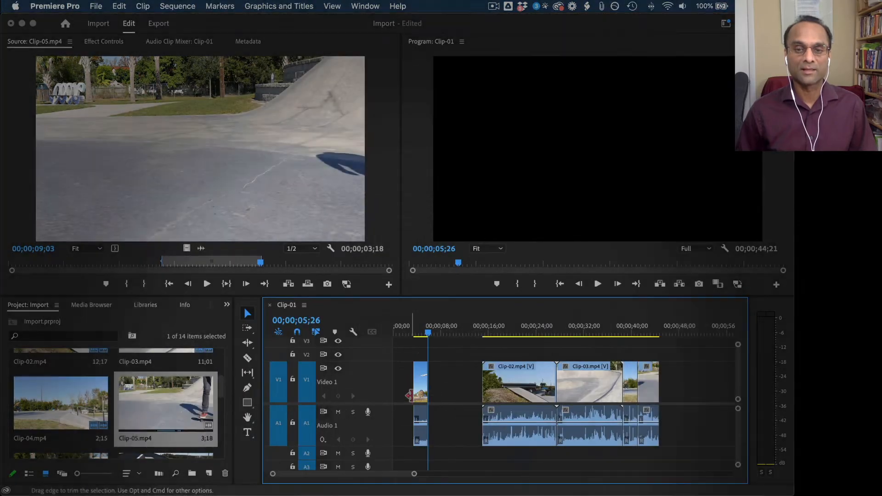
pyautogui.click(402, 383)
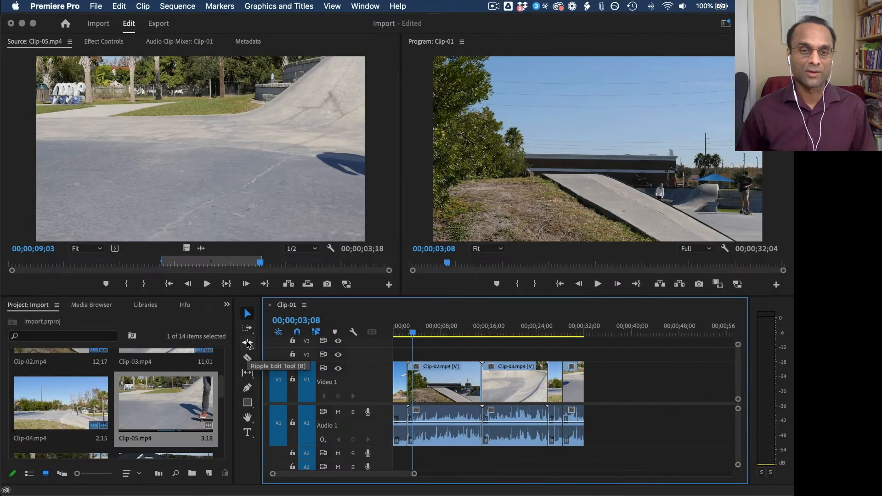
# Step: Choose the Ripple Edit Tool and place the playhead where Clip-02 should begin, at the rider on the ramp
pyautogui.click(247, 343)
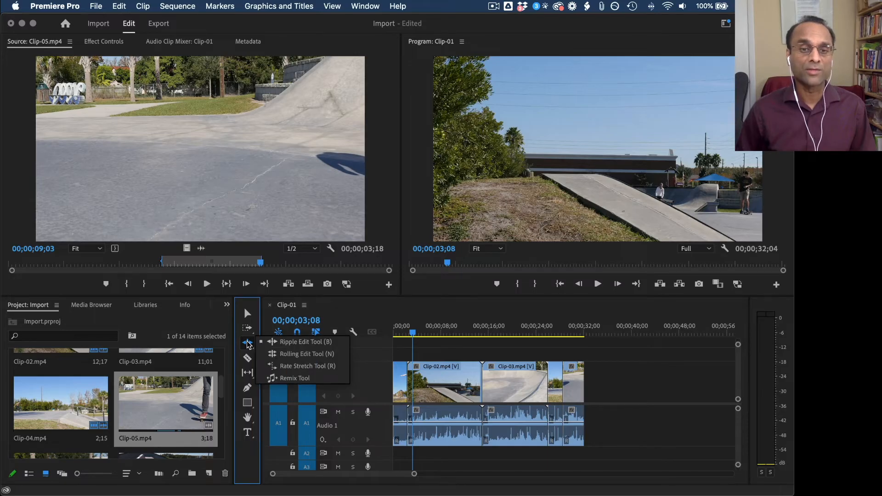
pyautogui.moveTo(292, 378)
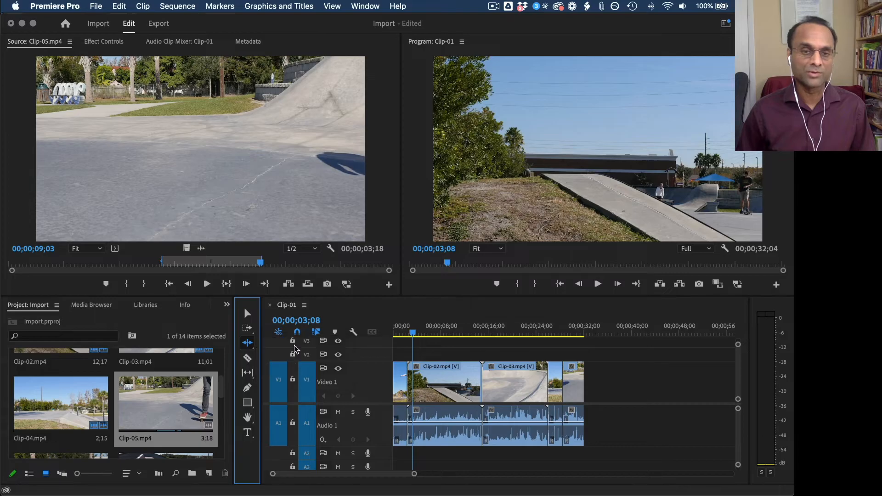
pyautogui.click(410, 334)
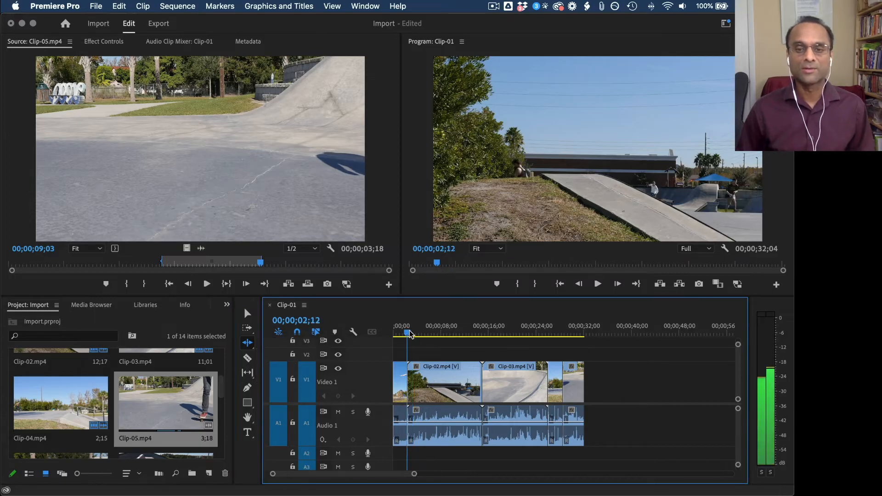
pyautogui.click(425, 333)
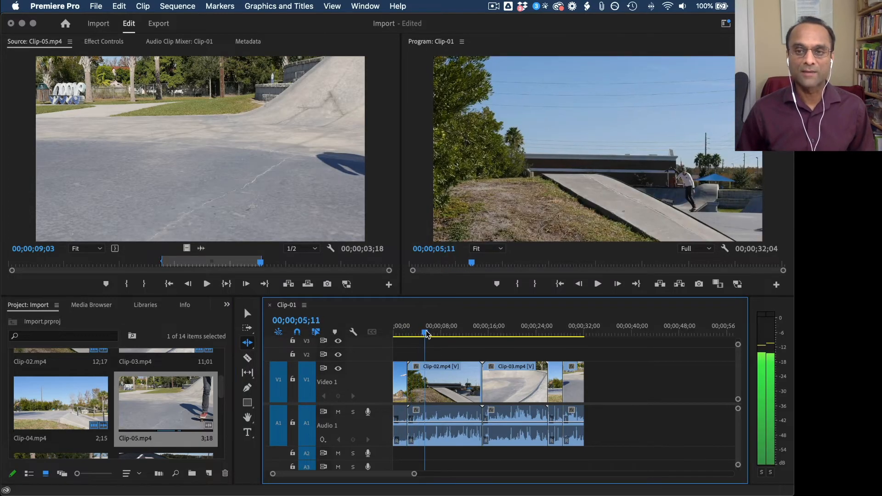
pyautogui.click(446, 333)
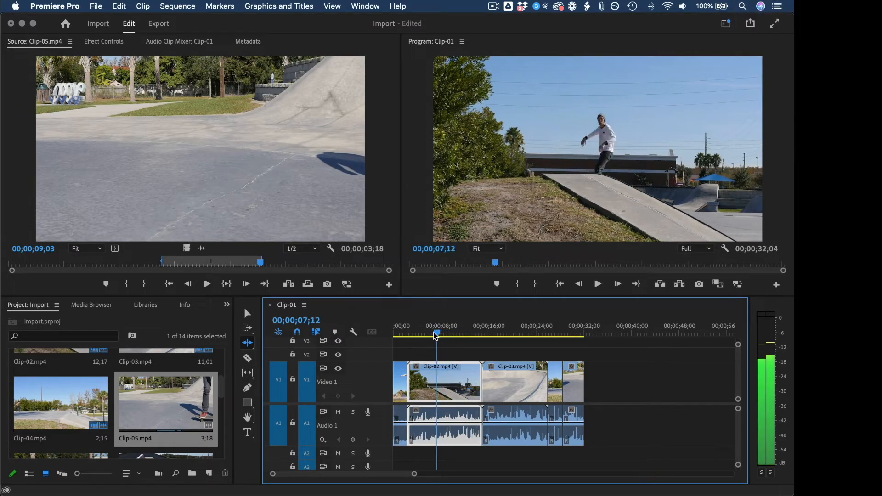
pyautogui.click(430, 334)
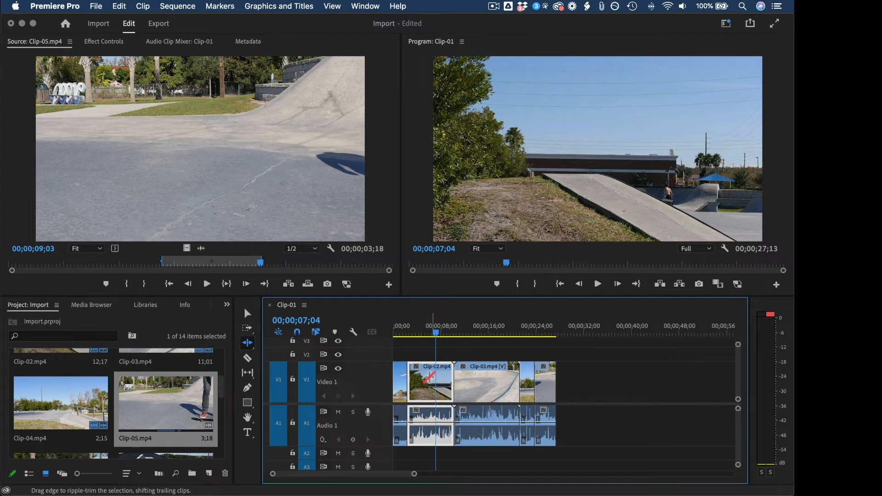
# Step: Ripple-trim Clip-02's in-point to the new start so Clip-03 follows directly
pyautogui.click(425, 332)
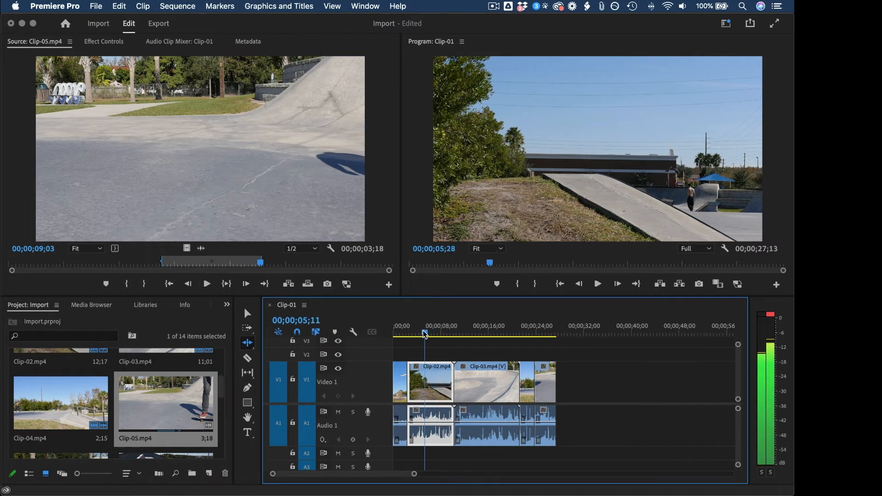
pyautogui.click(425, 340)
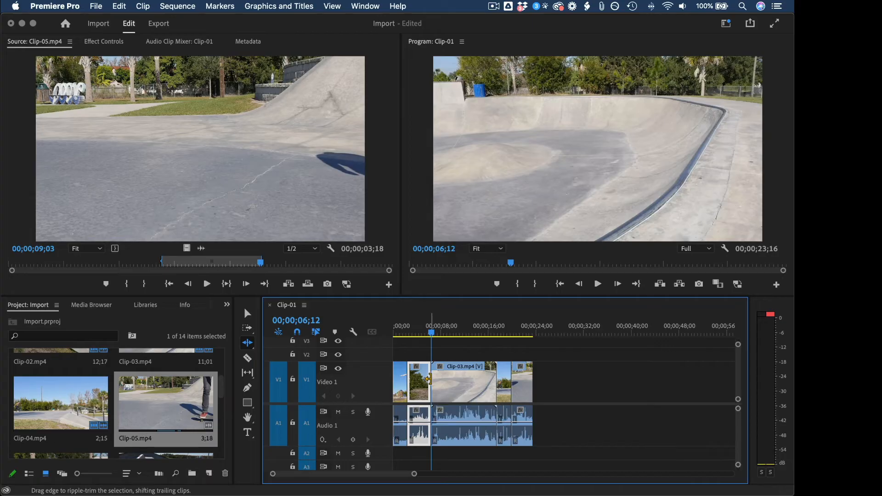
pyautogui.moveTo(462, 422)
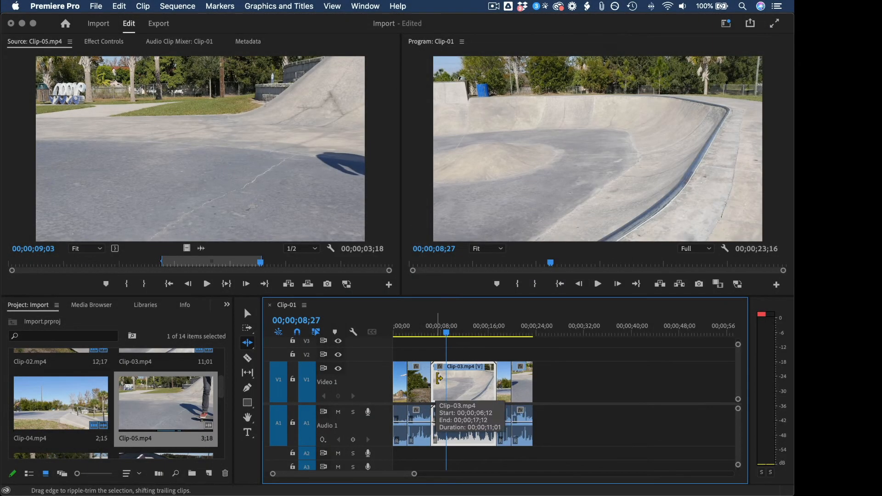
# Step: Ripple-trim Clip-03's start with Q, play to the end point and ripple-trim its end with W
pyautogui.press('q')
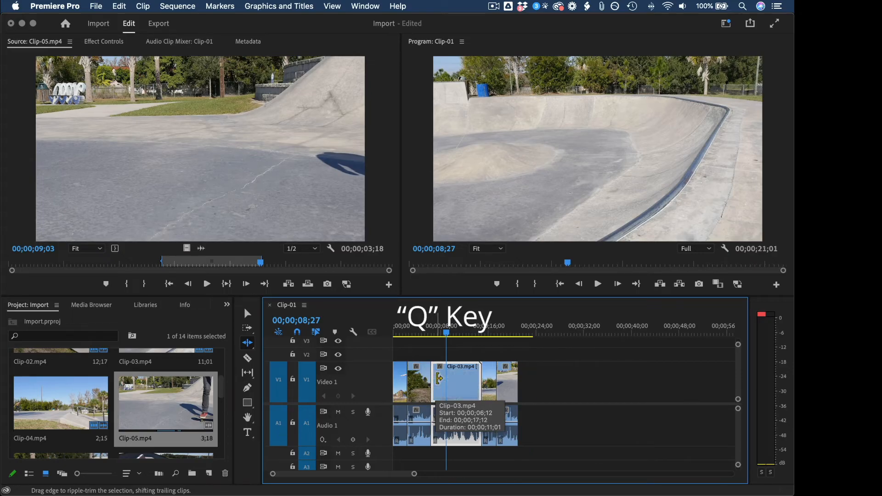
pyautogui.press('q')
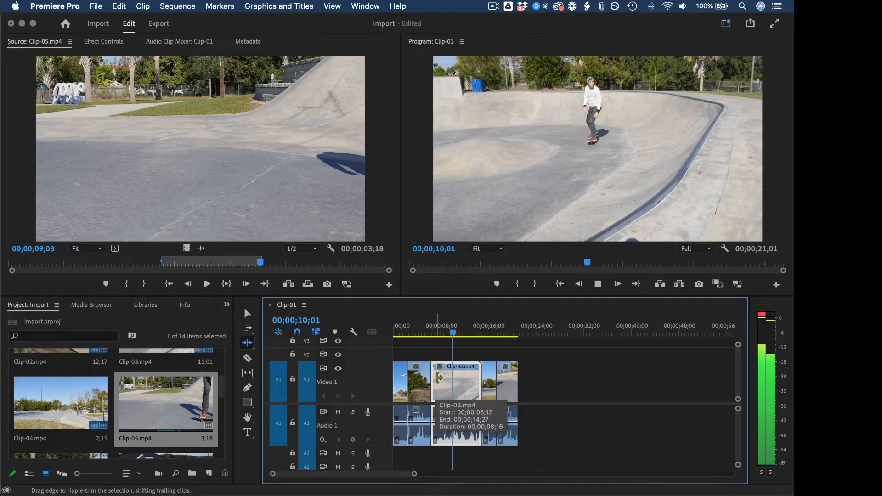
pyautogui.click(465, 333)
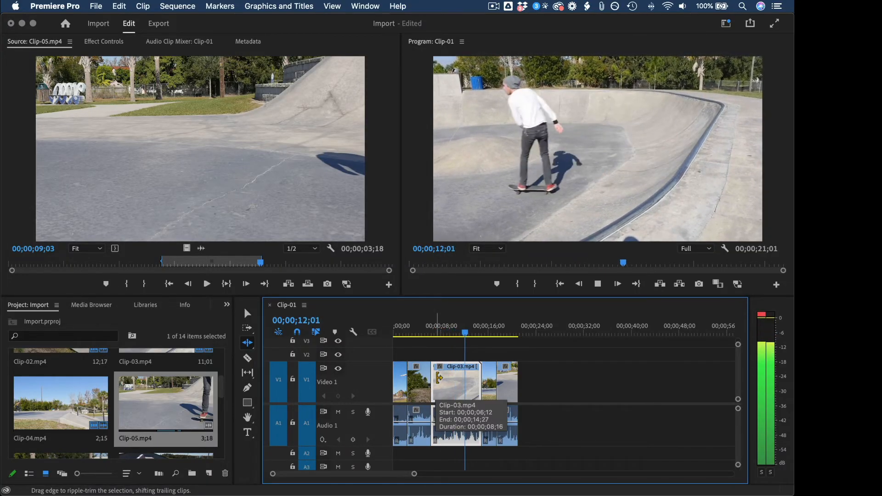
pyautogui.click(470, 334)
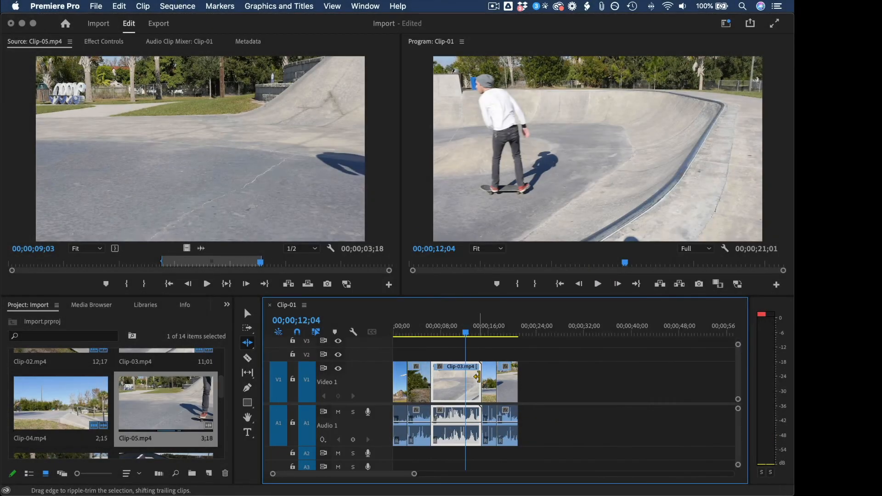
pyautogui.press('w')
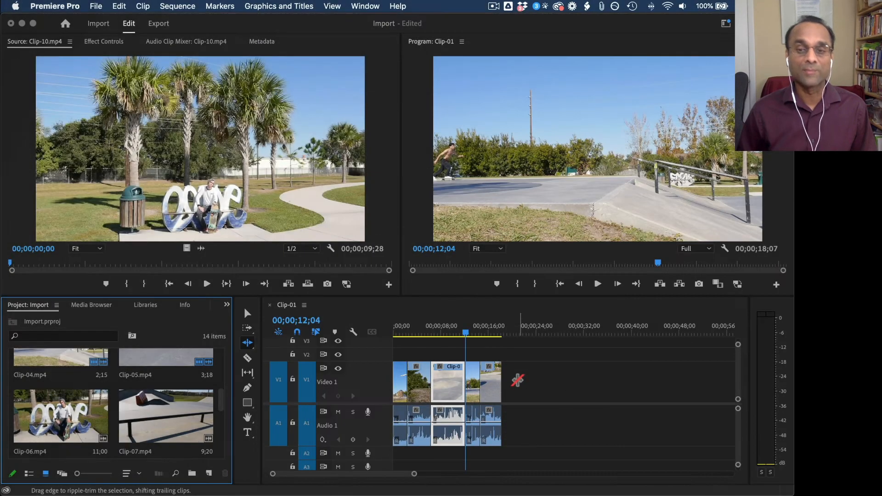
pyautogui.moveTo(459, 320)
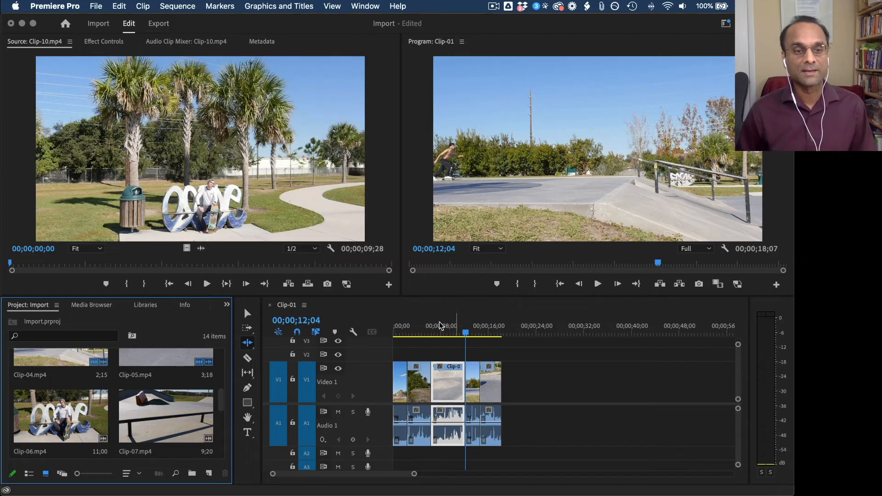
# Step: Preview Clip-06 and mark a roughly 3-second section of the rider on the bench
pyautogui.click(61, 416)
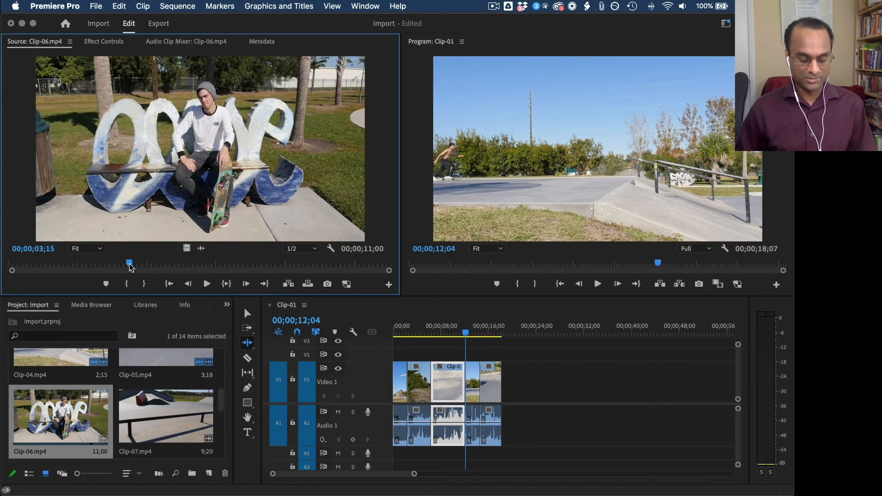
pyautogui.click(206, 284)
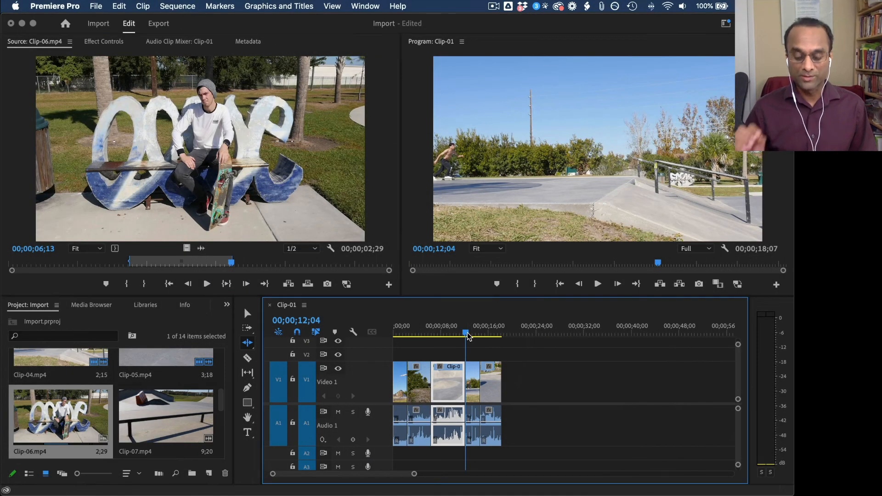
# Step: Move the playhead to the Clip-04/Clip-05 edit and insert the marked Clip-06 section there
pyautogui.press('up')
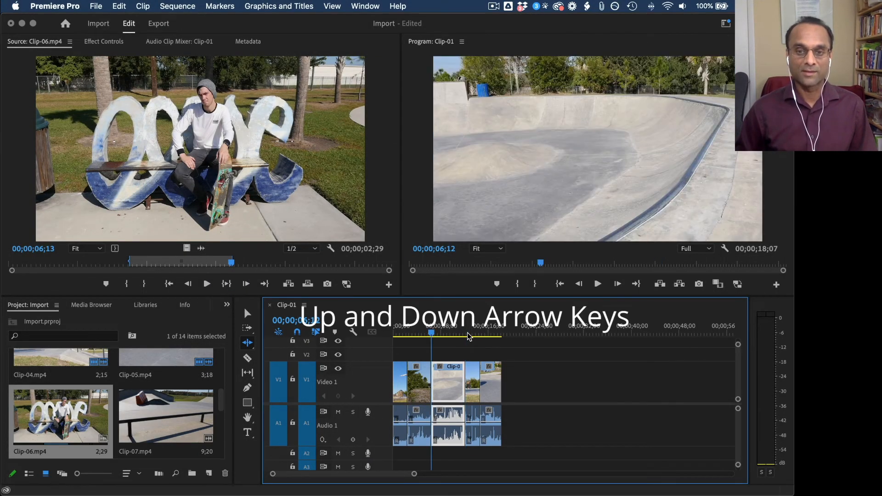
pyautogui.press('up')
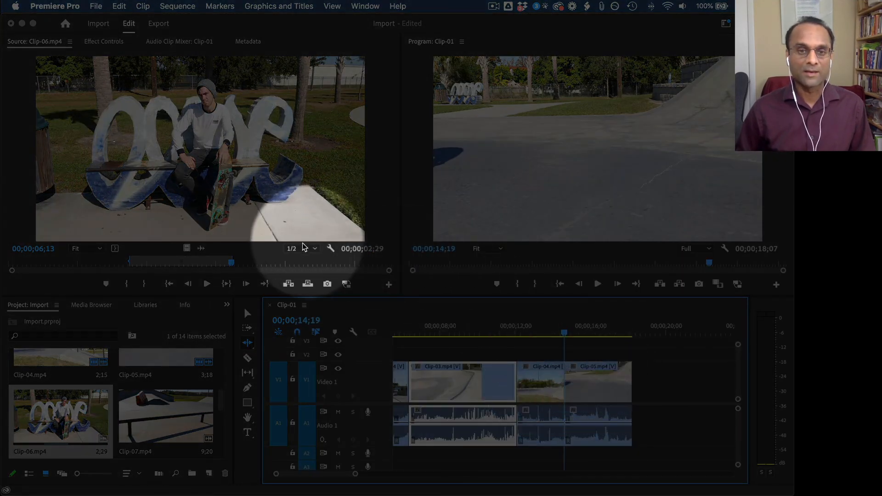
pyautogui.moveTo(288, 284)
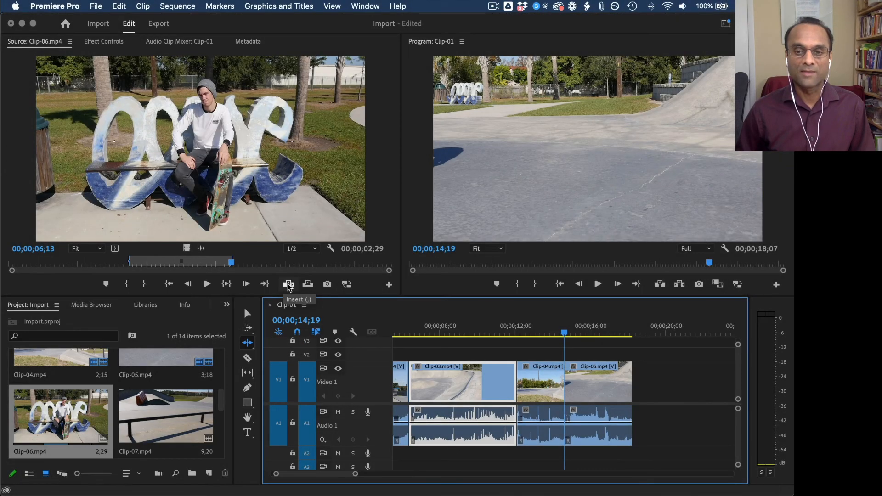
pyautogui.click(288, 284)
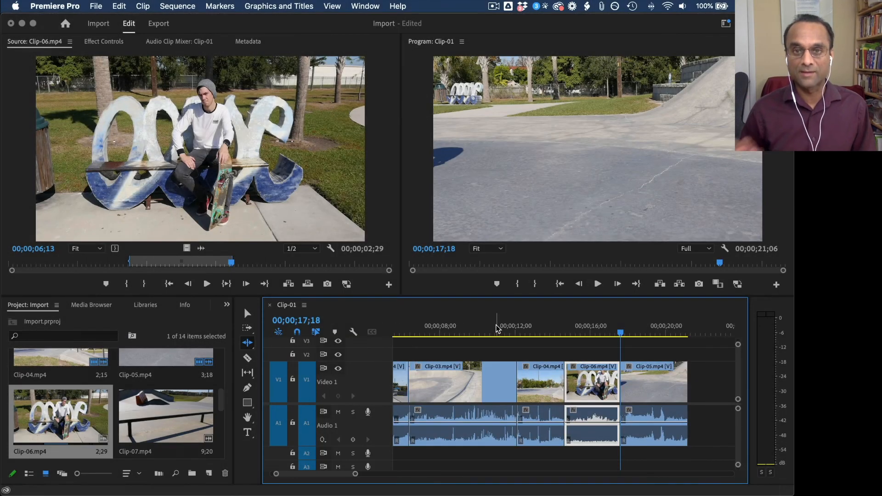
pyautogui.click(307, 284)
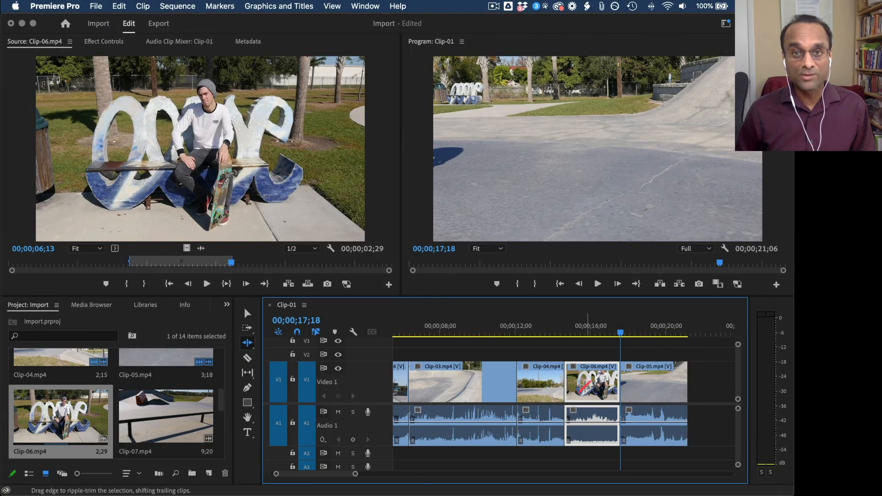
pyautogui.moveTo(591, 427)
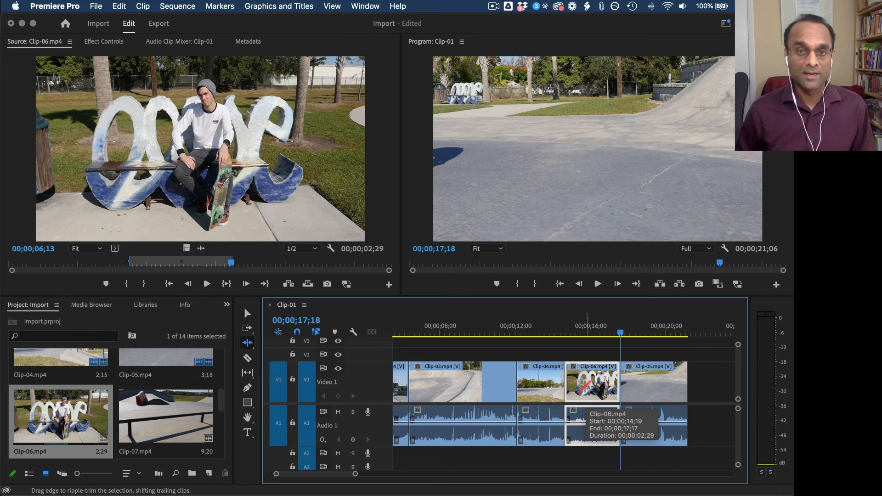